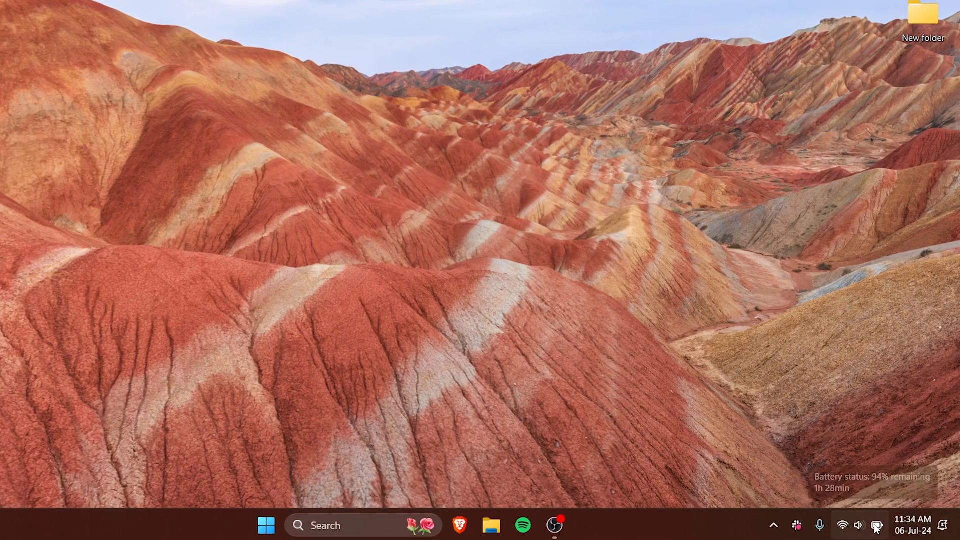
Open Quick Settings from the taskbar network, volume and battery icons
click(856, 525)
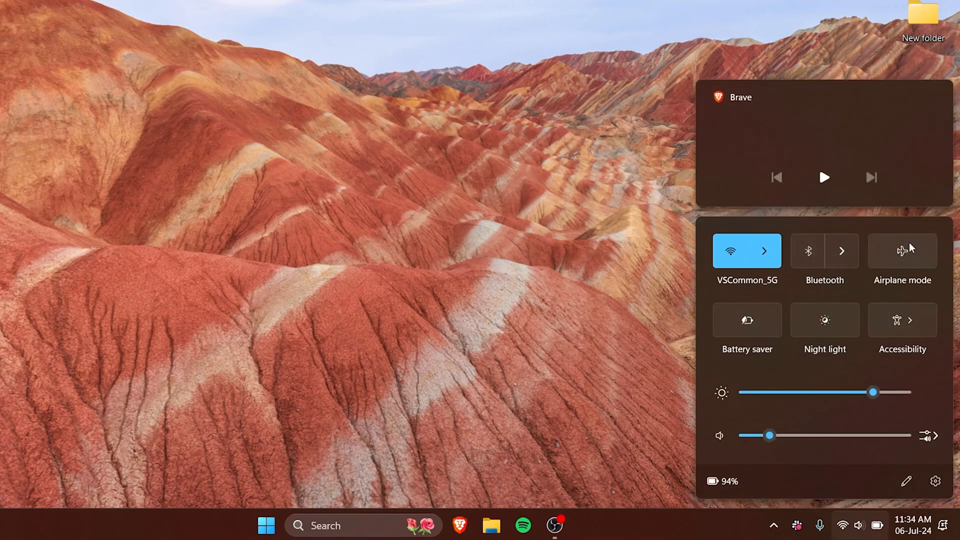
mouse_move(906, 338)
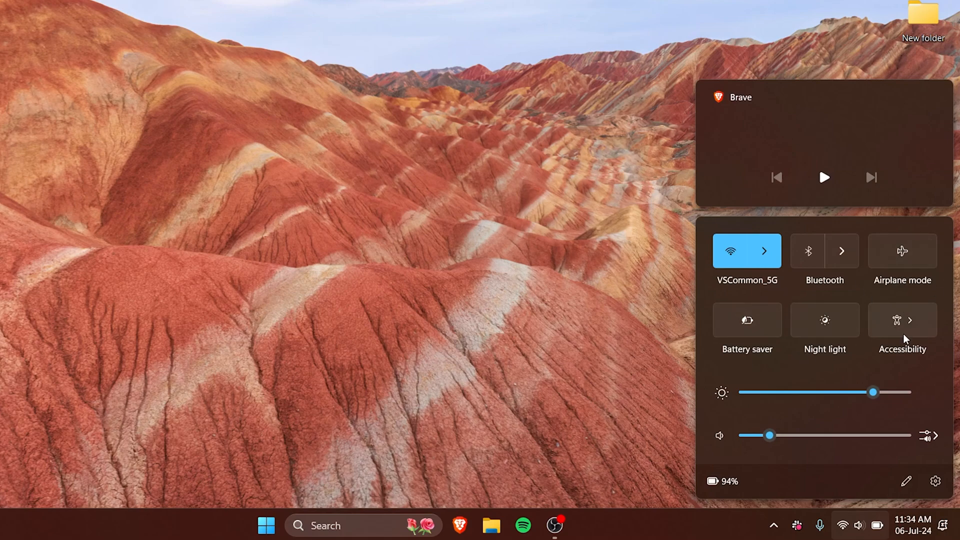
mouse_move(746, 303)
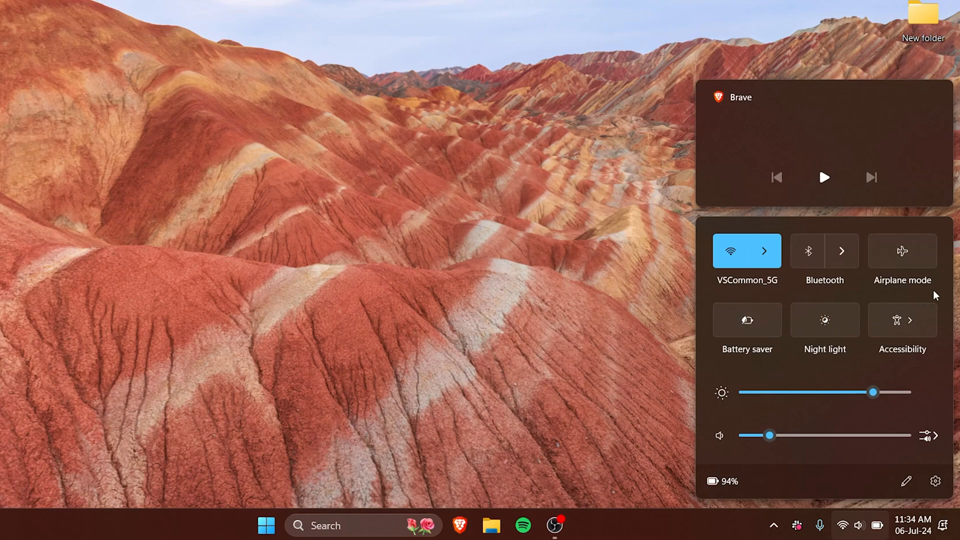
mouse_move(848, 360)
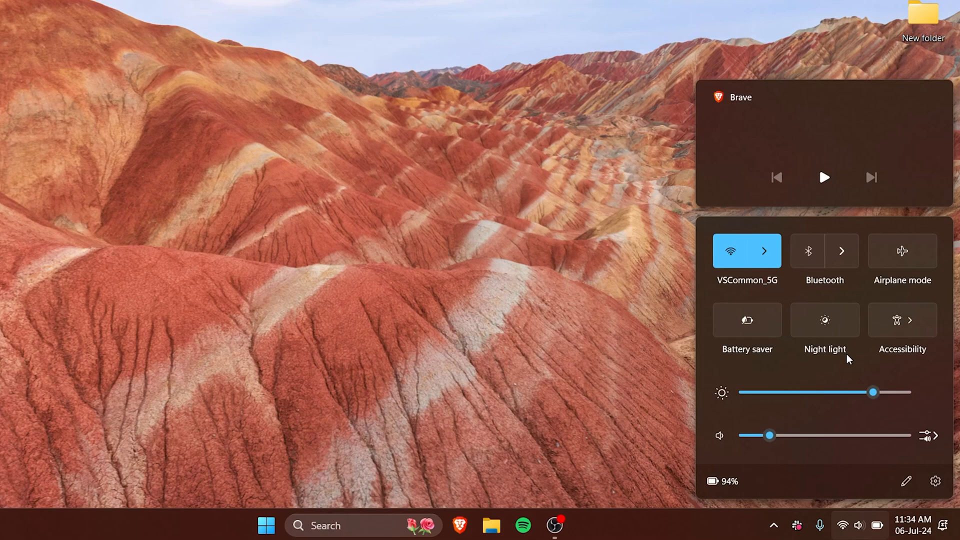
mouse_move(852, 365)
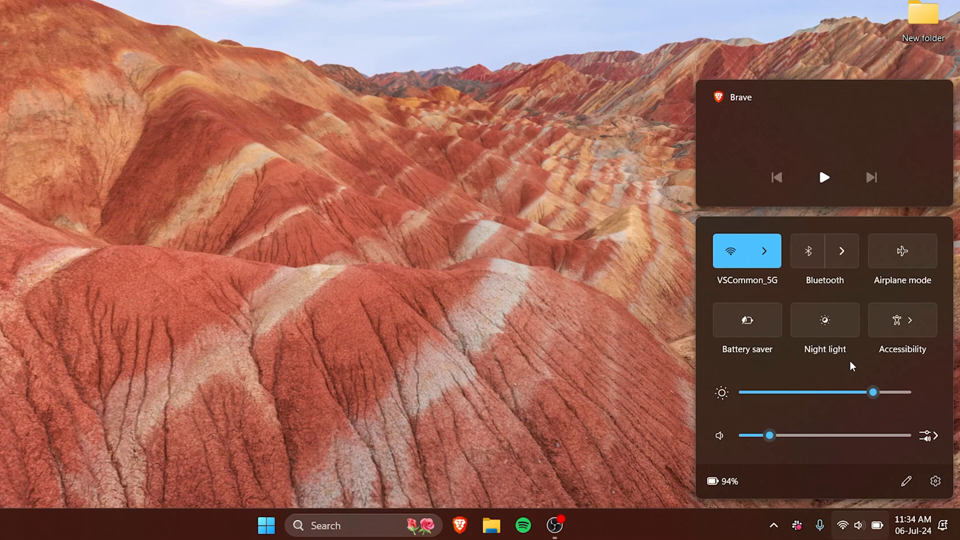
mouse_move(856, 437)
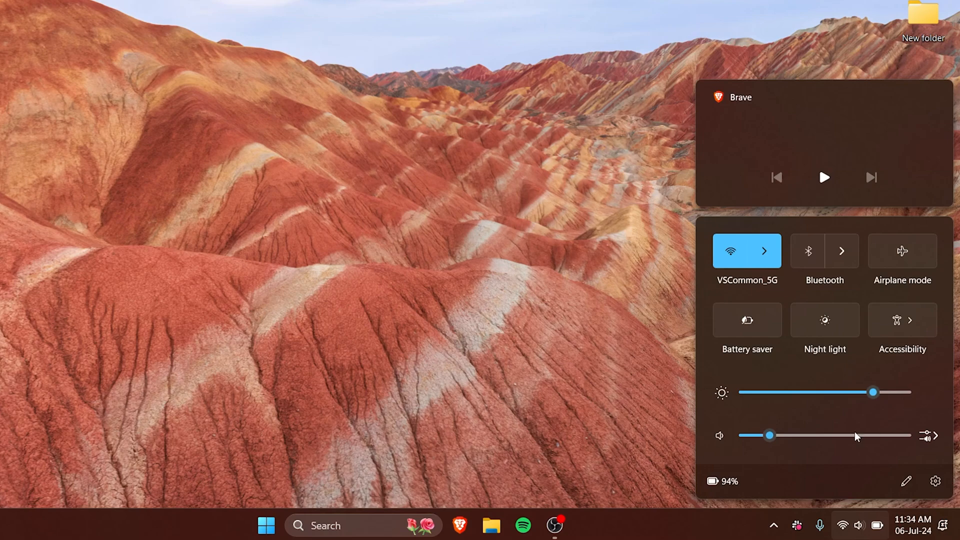
mouse_move(905, 480)
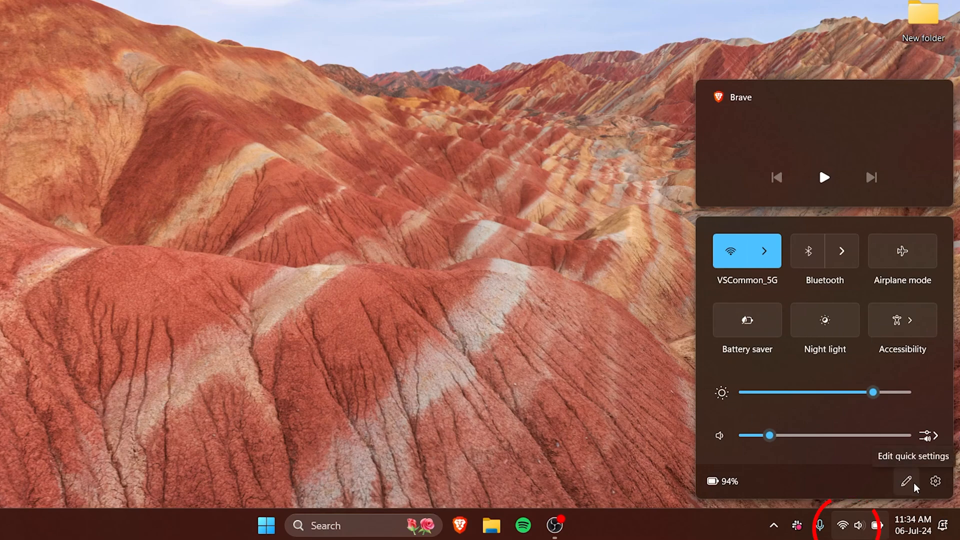
Edit Quick Settings to add the Cast, Mobile hotspot and Project tiles, then finish editing
click(905, 480)
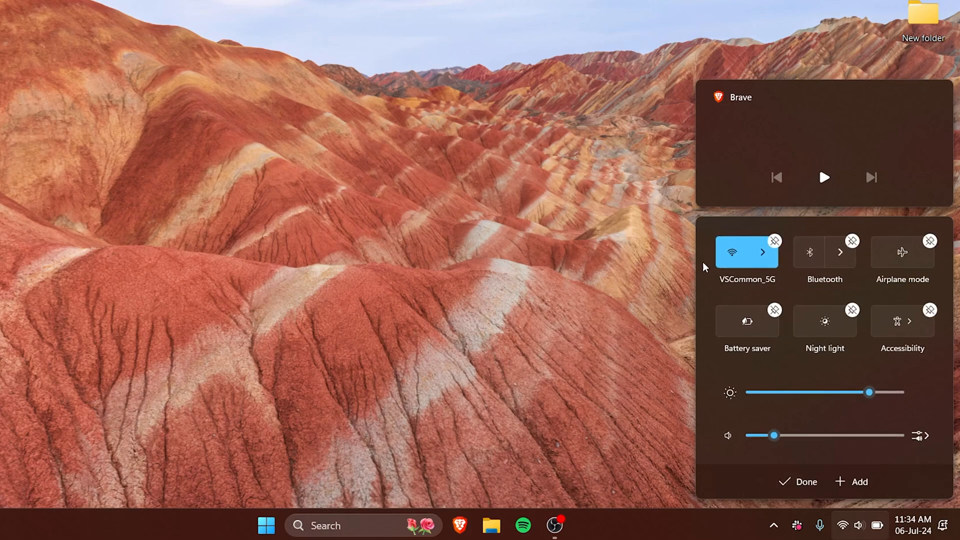
mouse_move(941, 322)
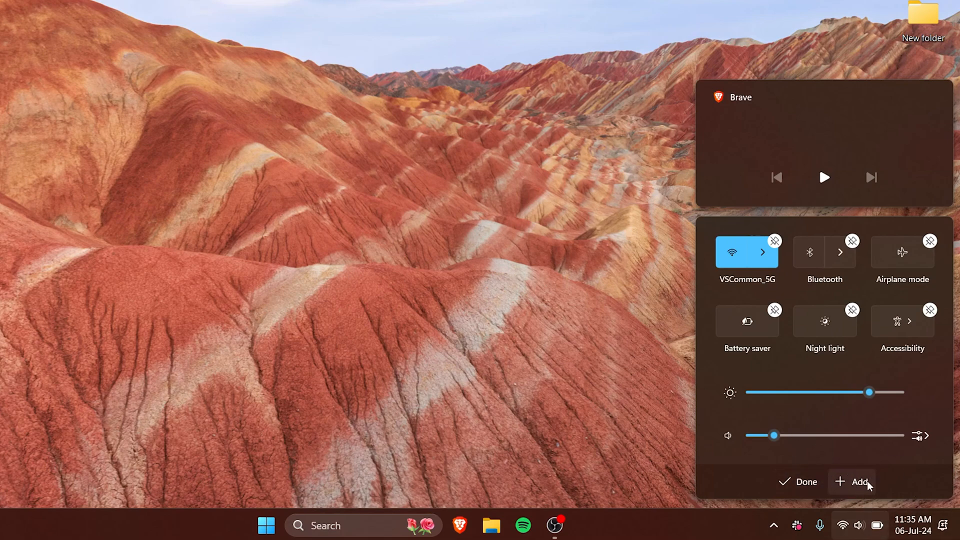
click(858, 482)
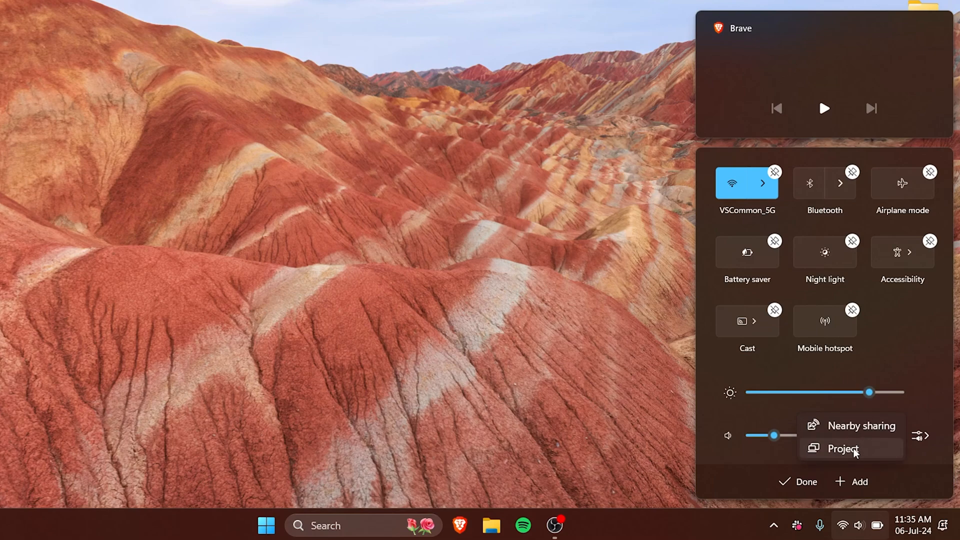
click(842, 449)
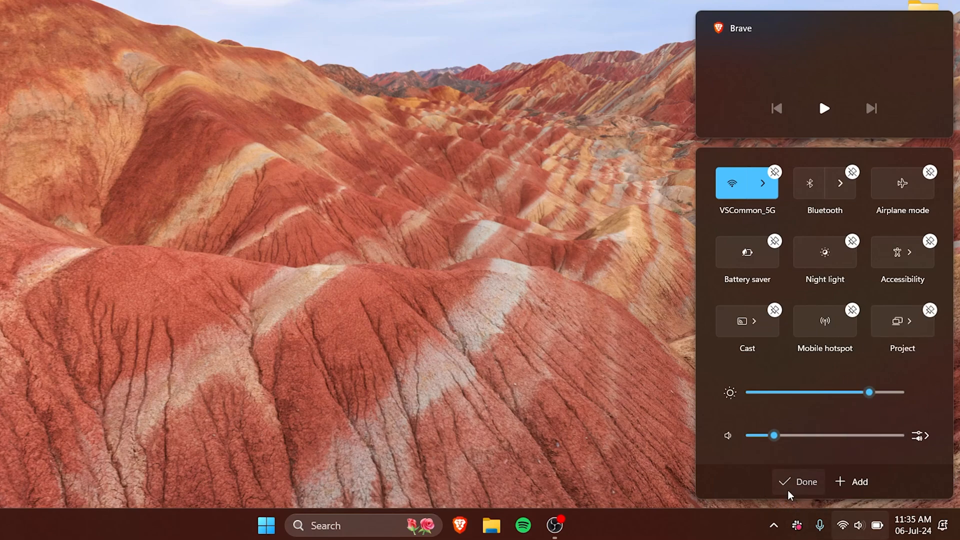
click(799, 482)
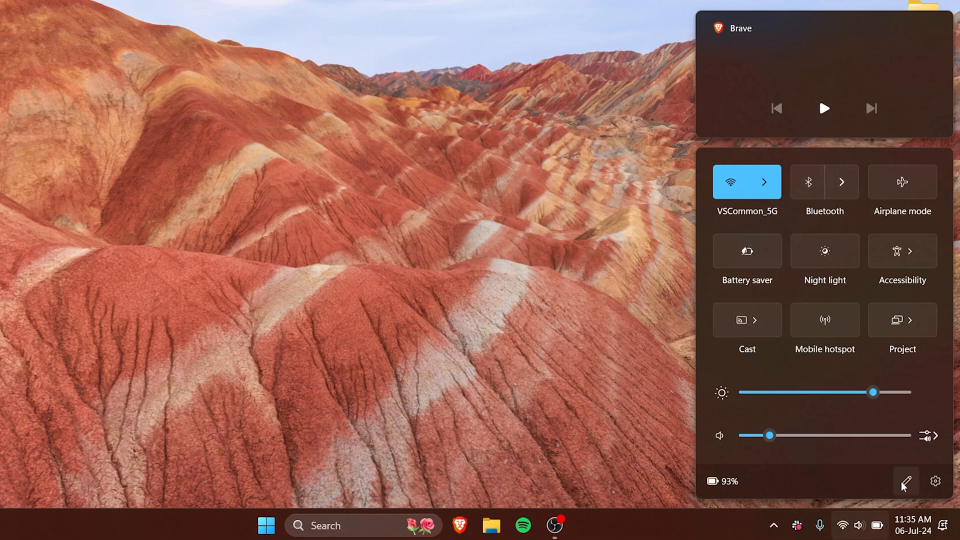
Enter Quick Settings edit mode to rearrange the nine tiles
click(905, 480)
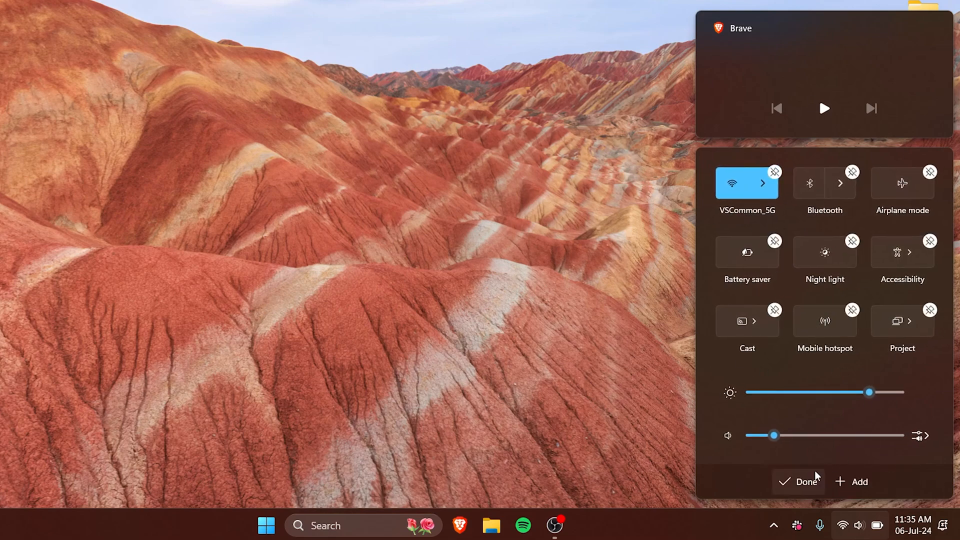
mouse_move(804, 294)
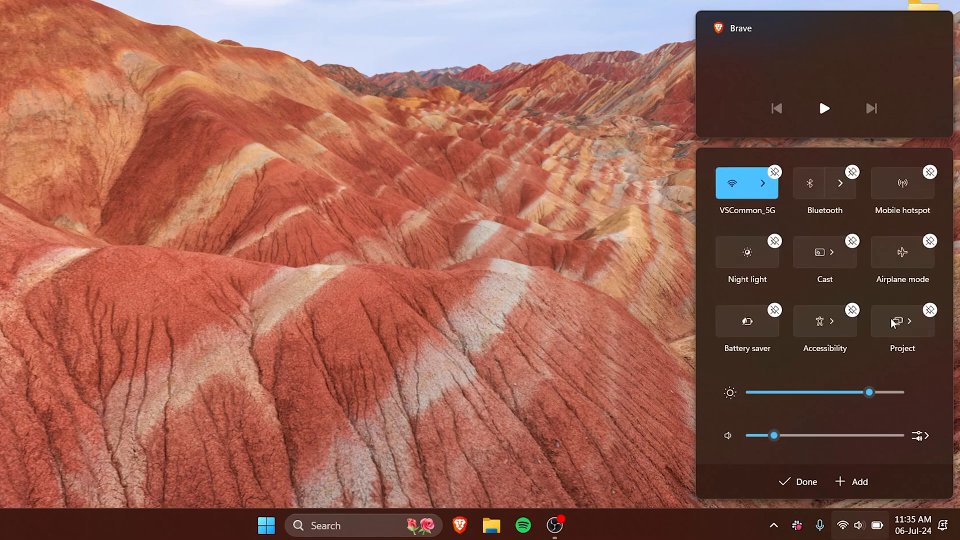
mouse_move(746, 329)
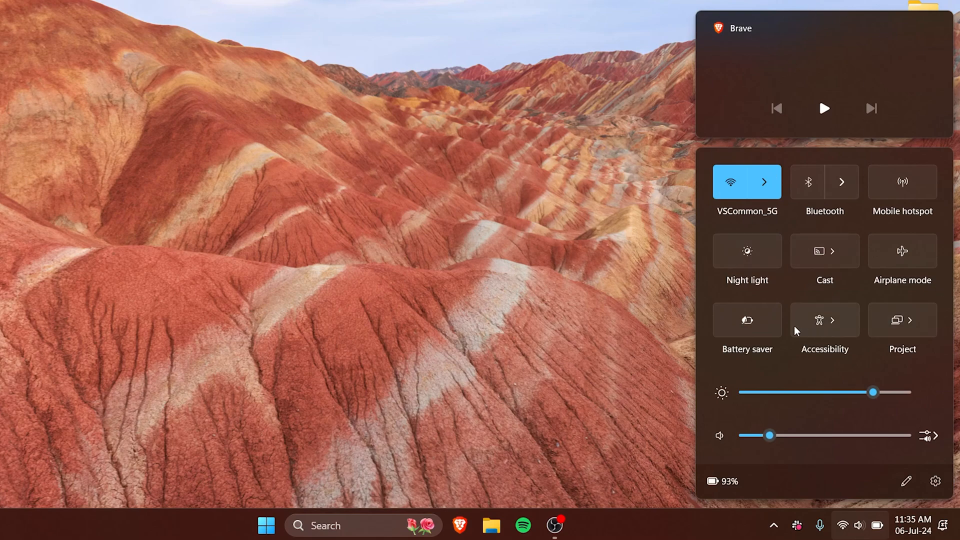
mouse_move(775, 368)
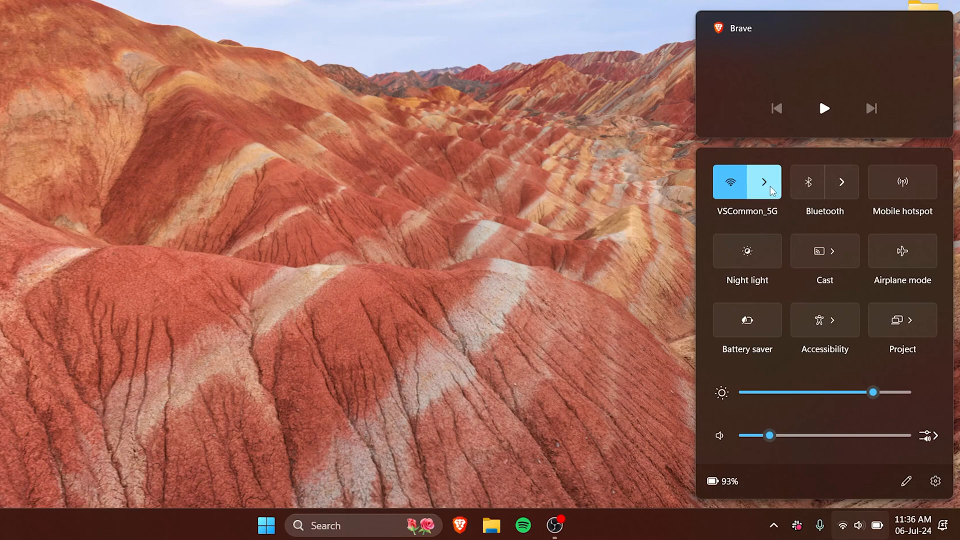
Show available Wi-Fi networks, expand ZTE_2.4G_26HDha and Airtel_VS_FOX, then reopen the list
click(763, 181)
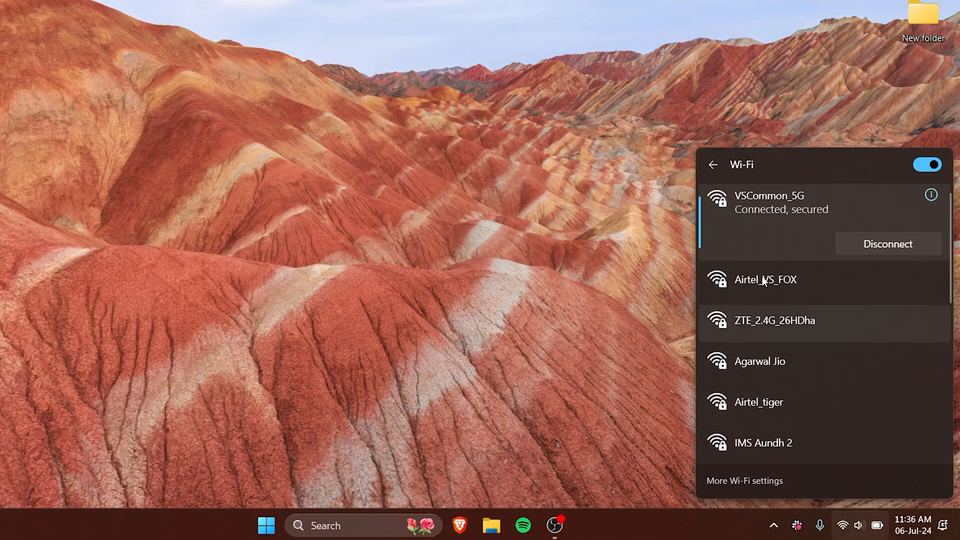
click(775, 320)
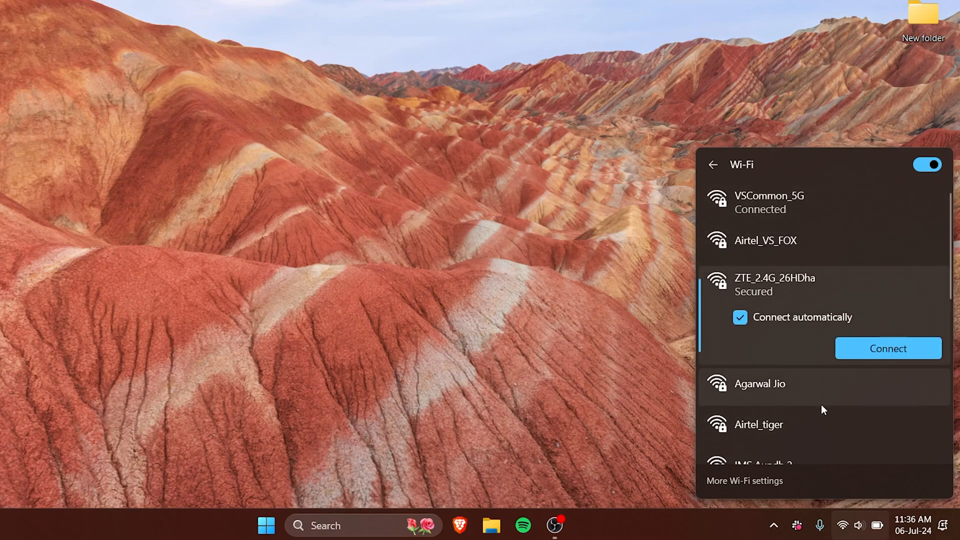
click(764, 240)
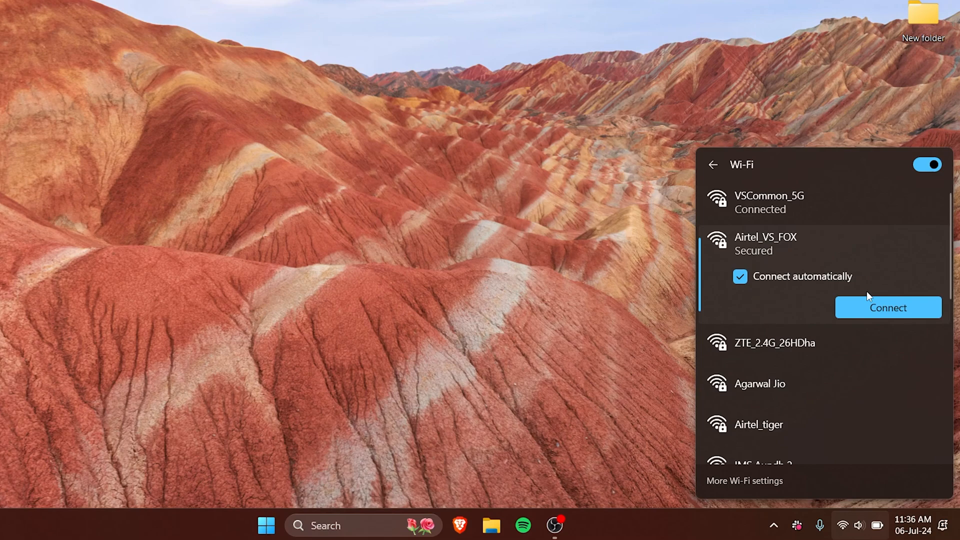
mouse_move(808, 258)
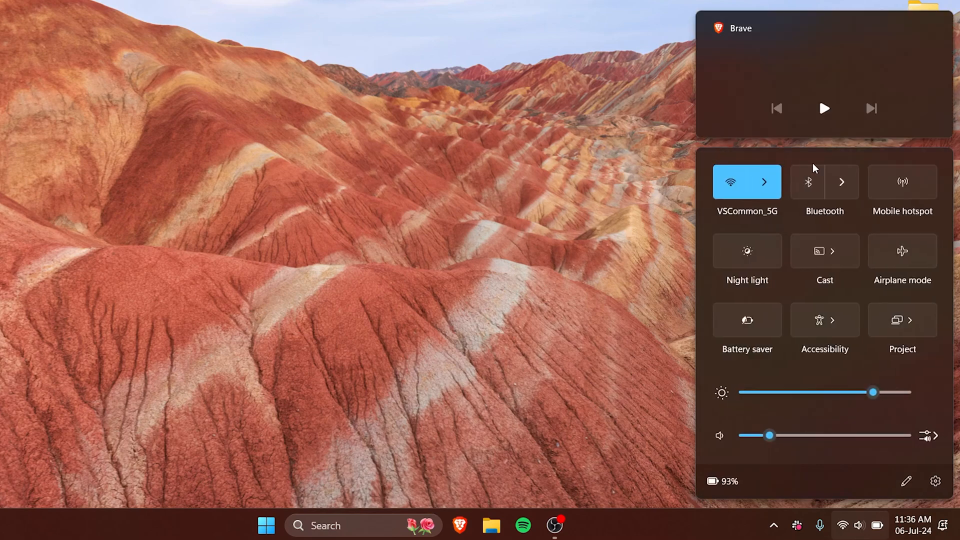
click(764, 182)
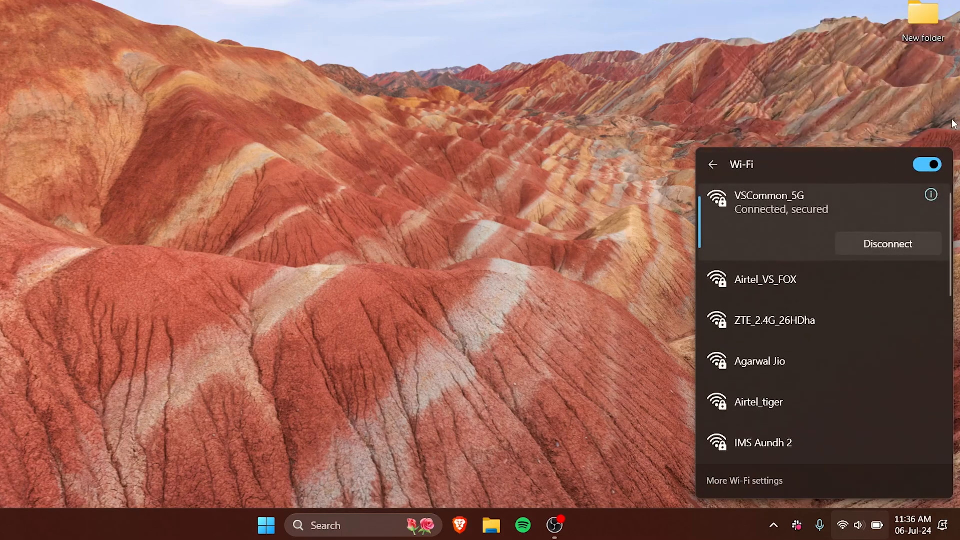
mouse_move(898, 166)
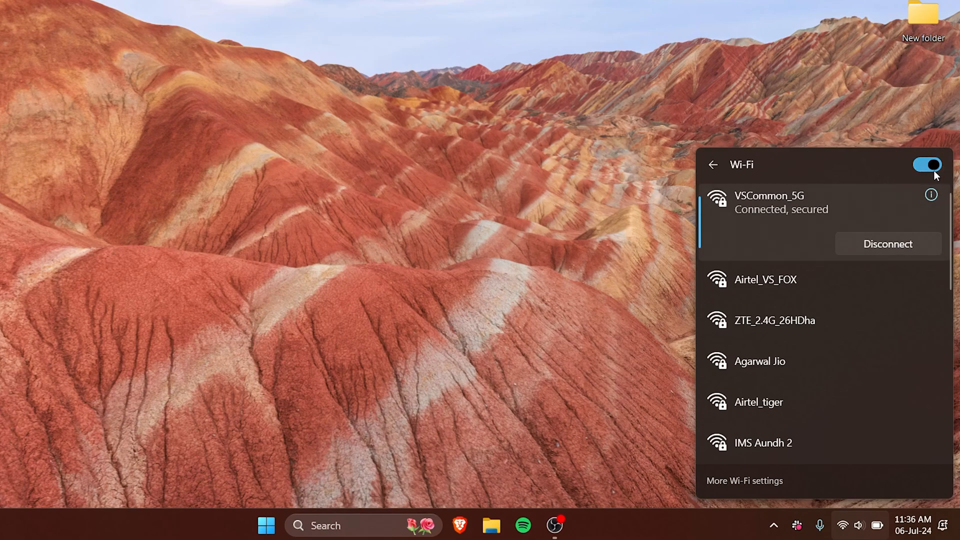
Switch Wi-Fi off from the network list and the Wi-Fi tile on the main panel
click(927, 164)
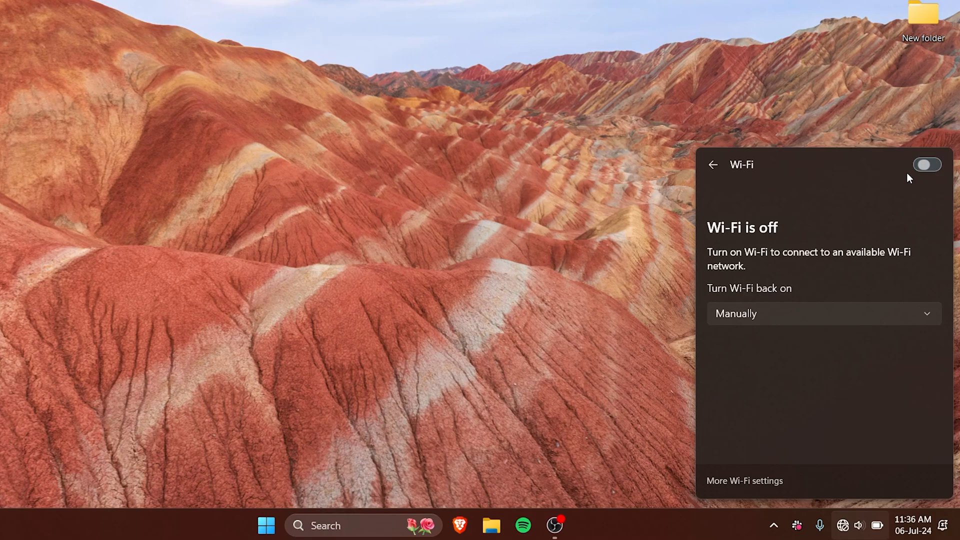
click(711, 165)
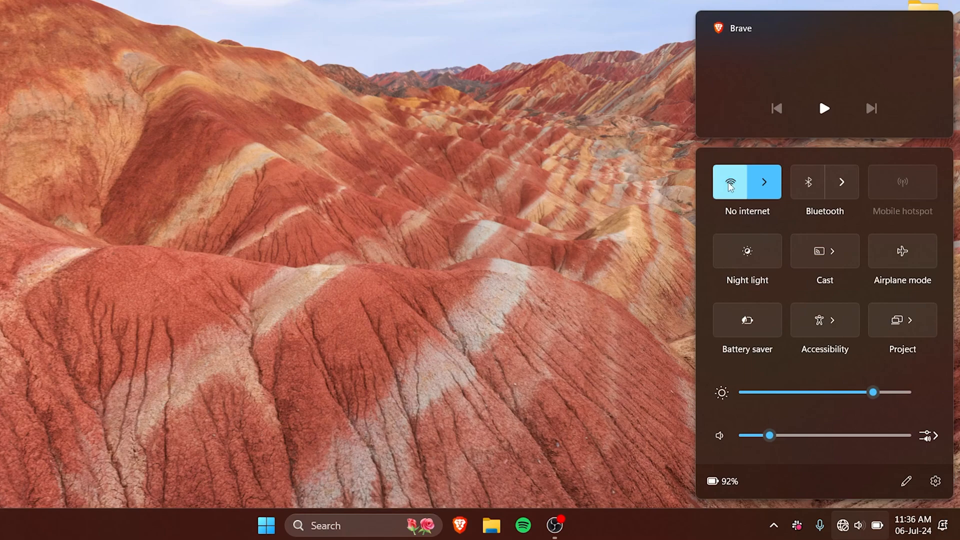
click(730, 181)
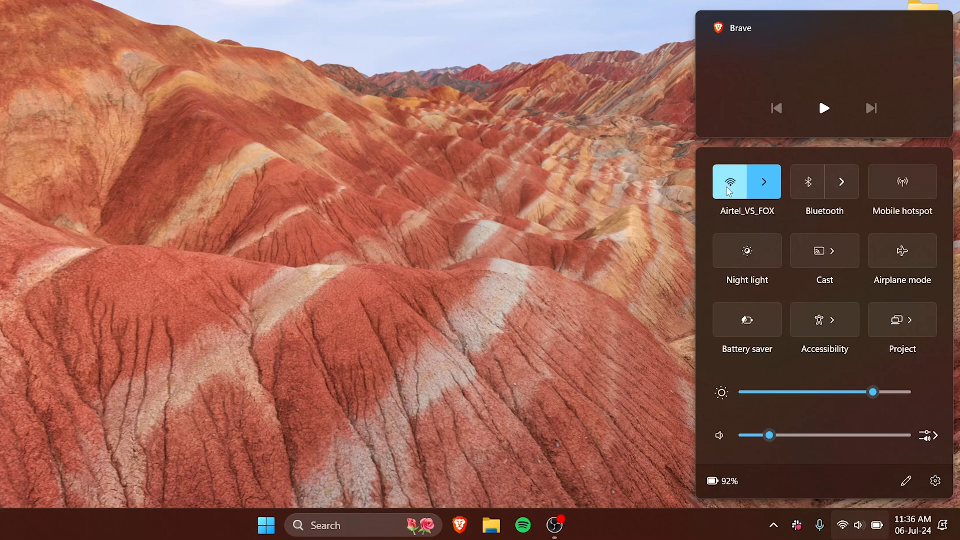
click(730, 182)
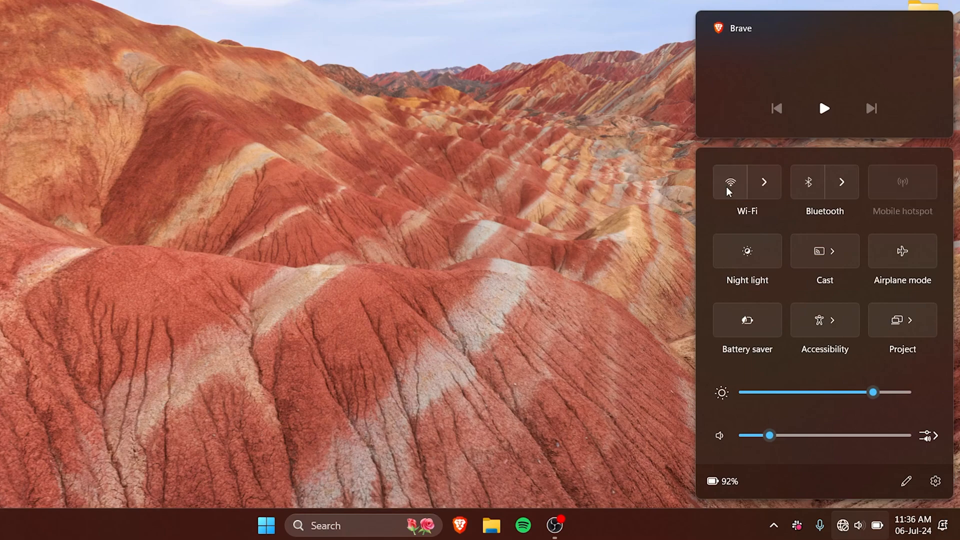
mouse_move(767, 256)
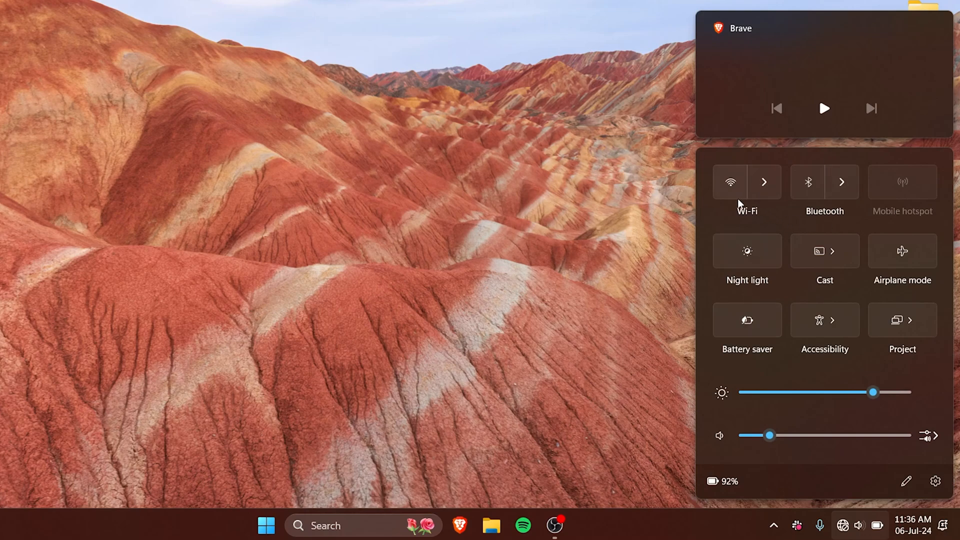
mouse_move(738, 198)
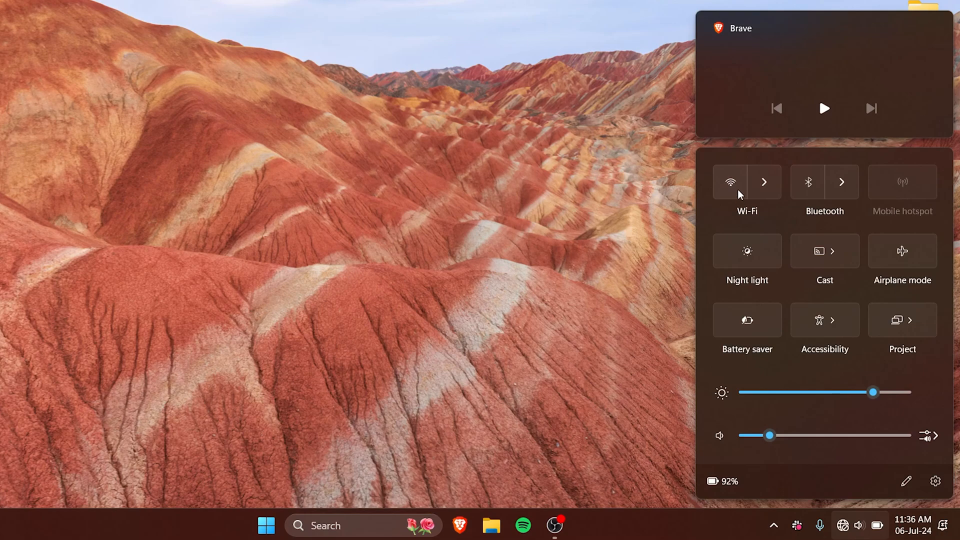
Open the Wi-Fi page in Settings from the tile's context menu and turn Wi-Fi on
right_click(746, 181)
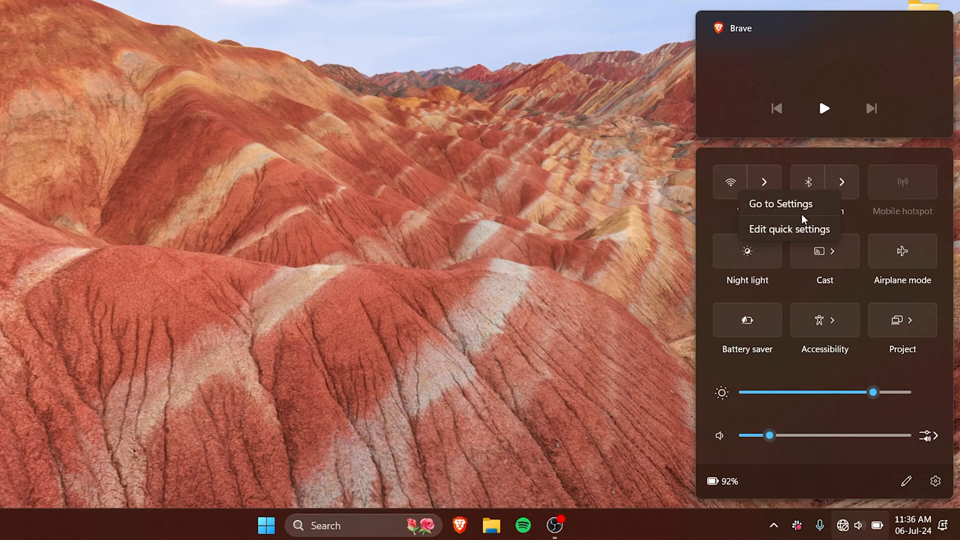
click(779, 204)
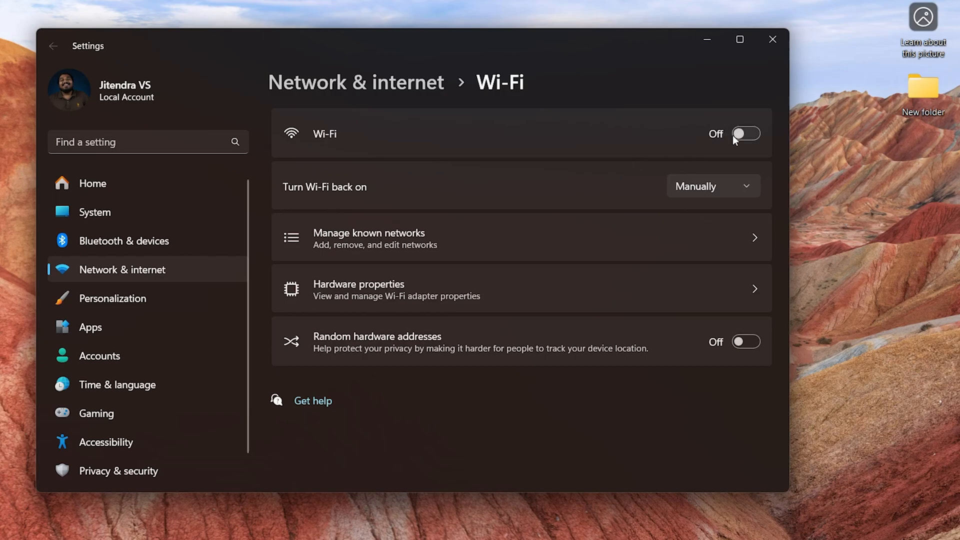
click(745, 134)
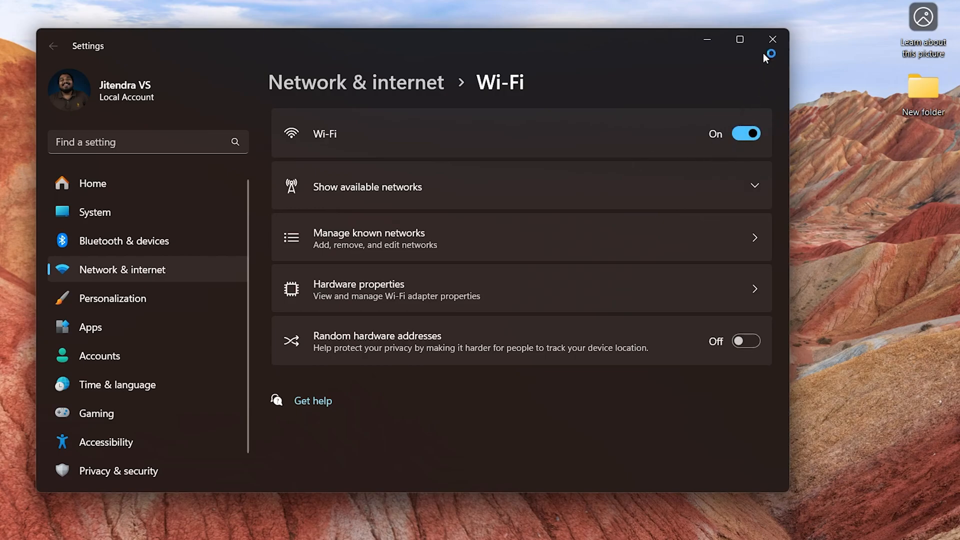